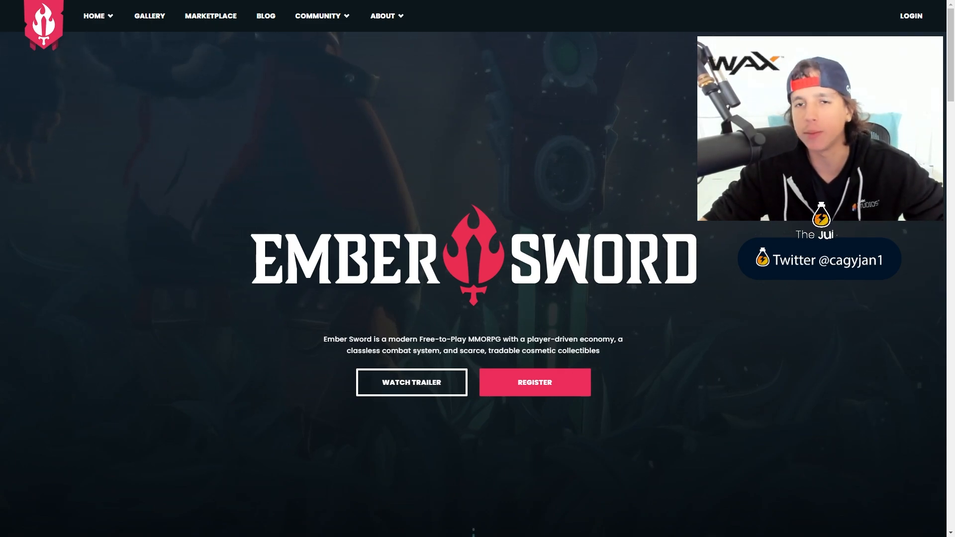
mouse_move(447, 135)
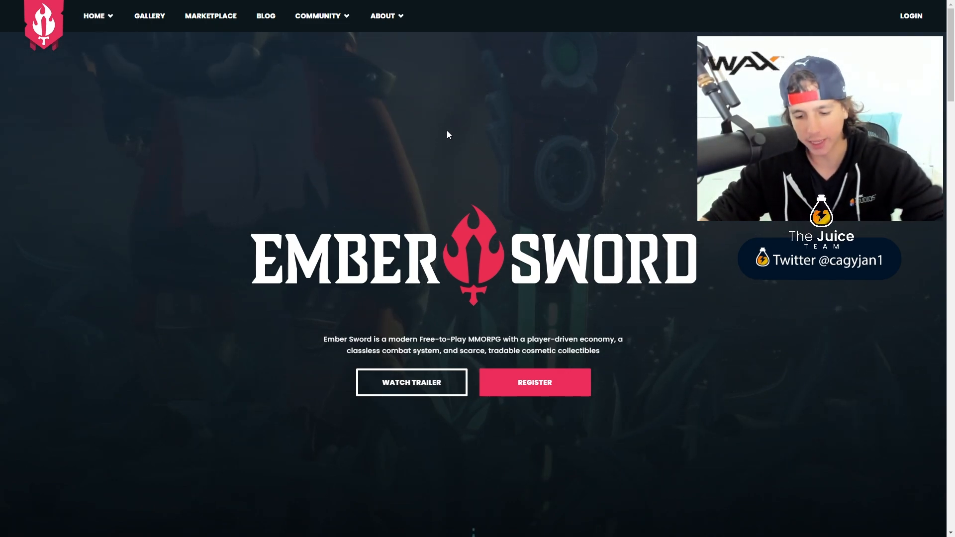
mouse_move(488, 117)
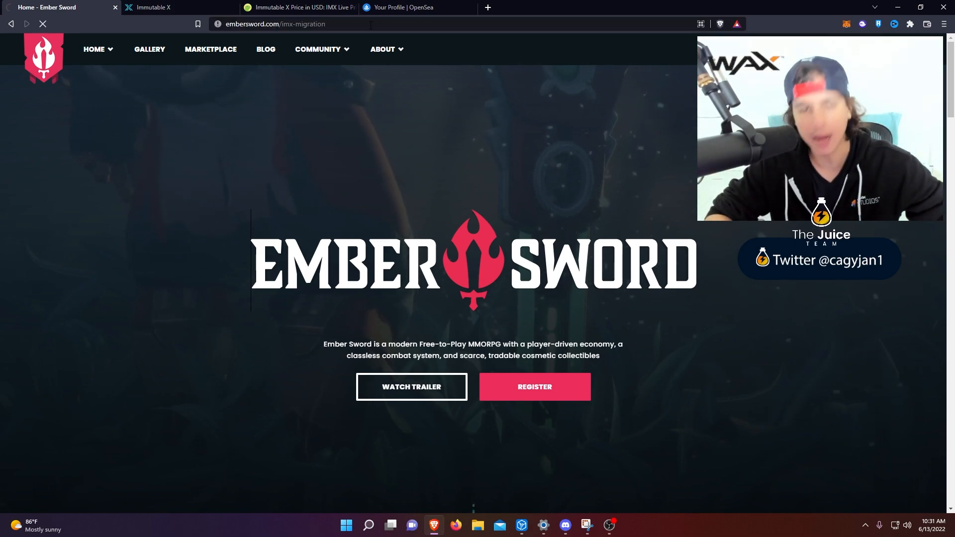
Start the Immutable X migration, log in to Ember Sword, and approve the MetaMask connection
click(534, 387)
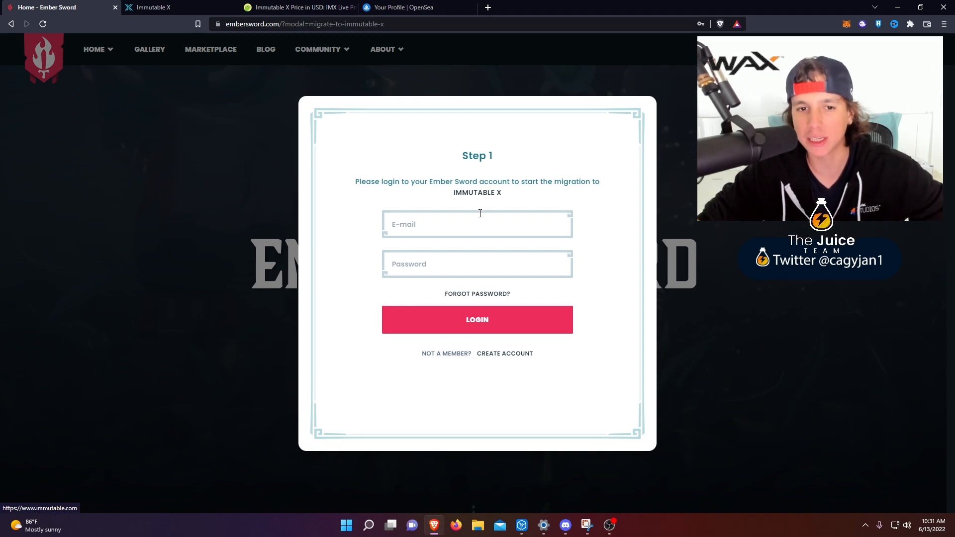
click(477, 320)
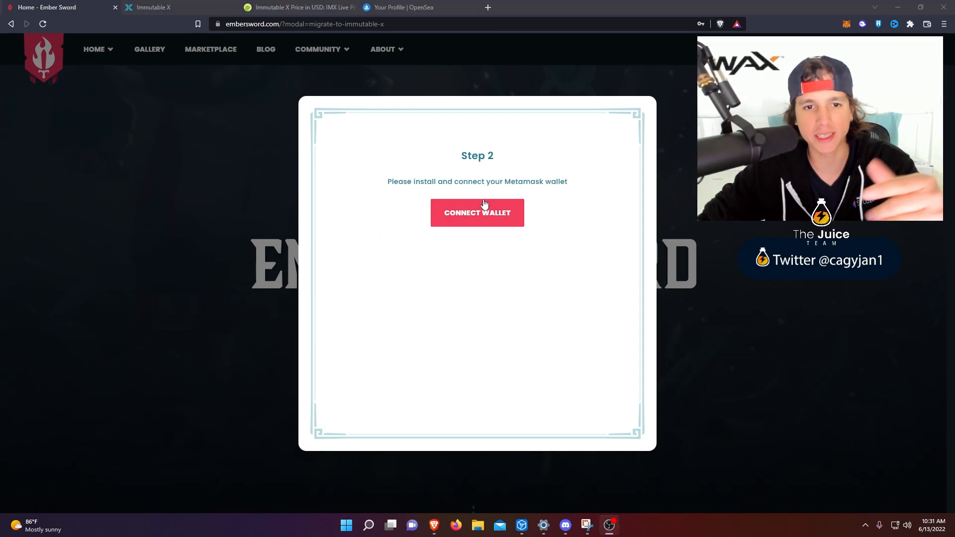
click(477, 212)
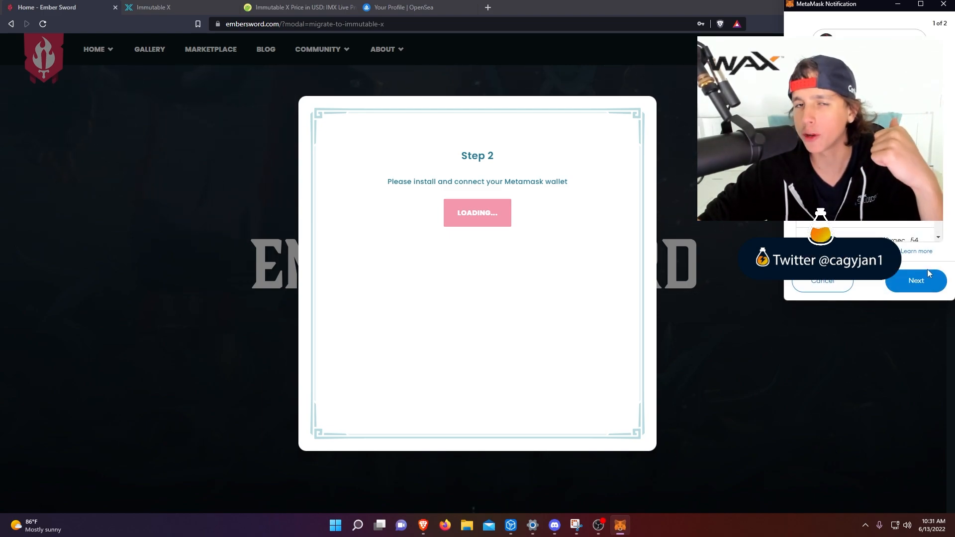
click(915, 280)
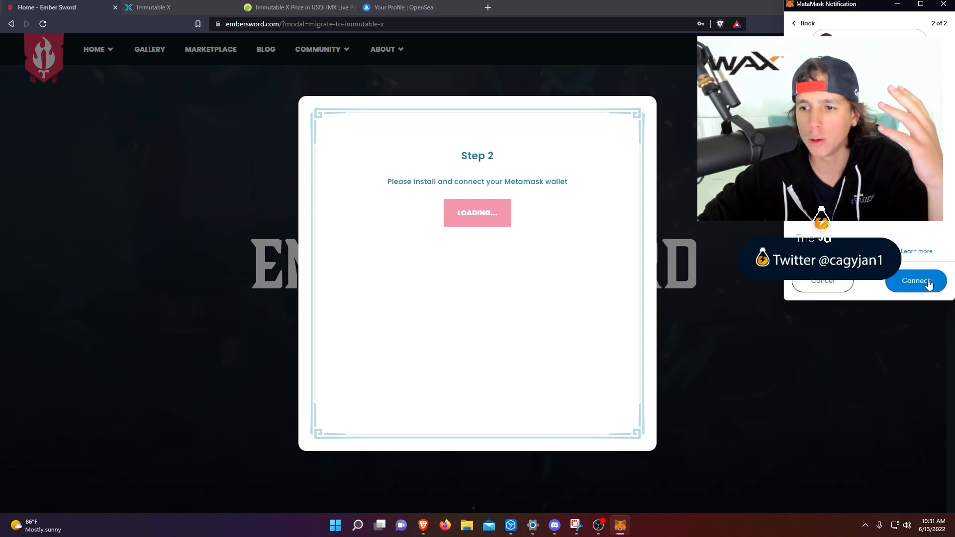
click(915, 281)
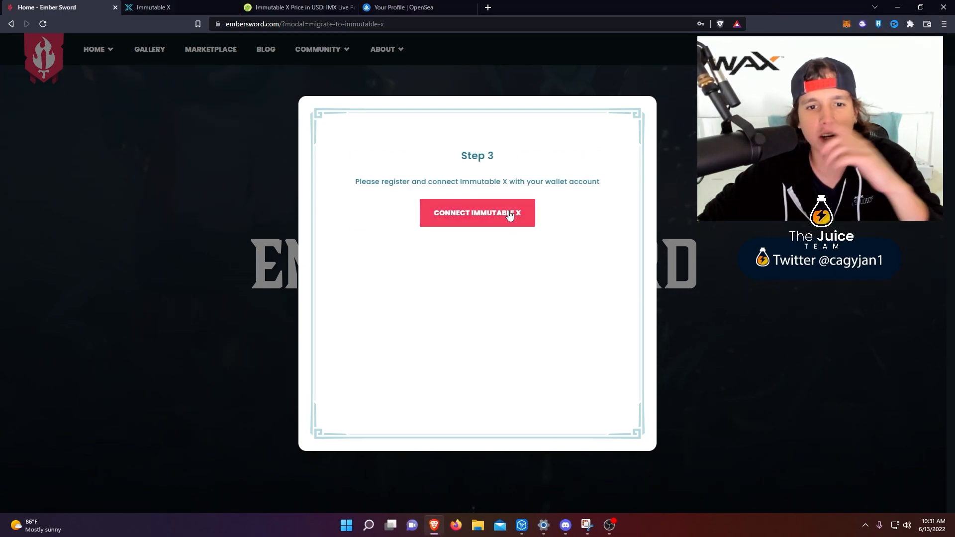
Link Immutable X and confirm the transfer of 2 badges and 43 land plots in MetaMask
click(477, 212)
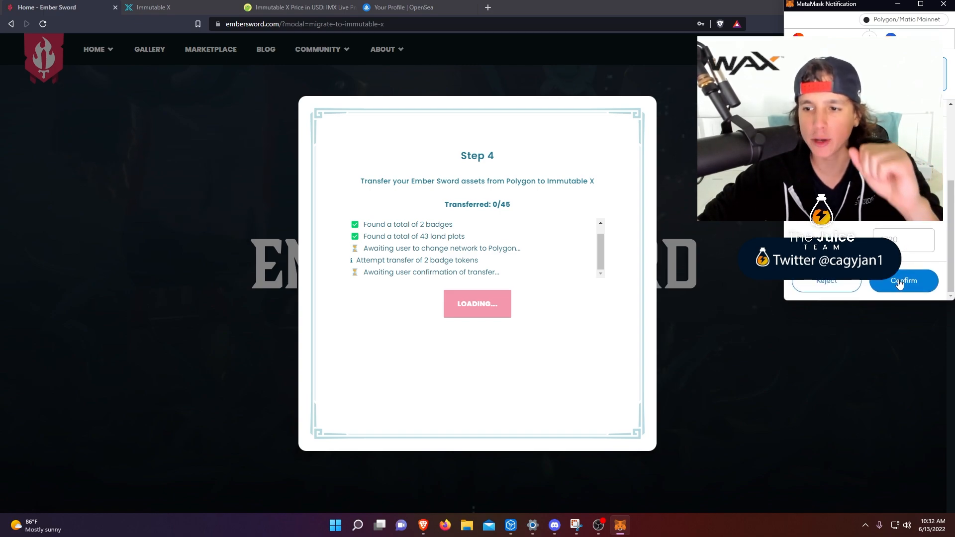
click(904, 280)
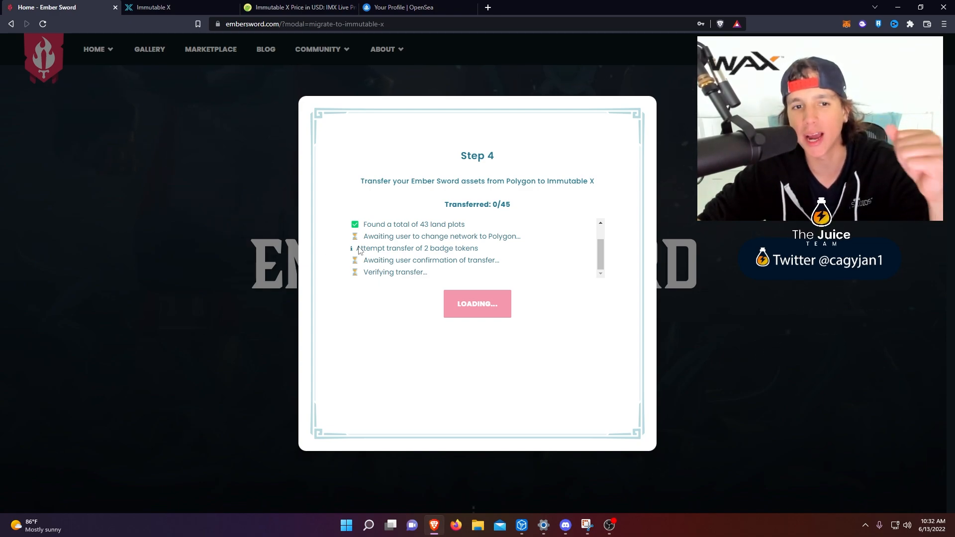
mouse_move(317, 233)
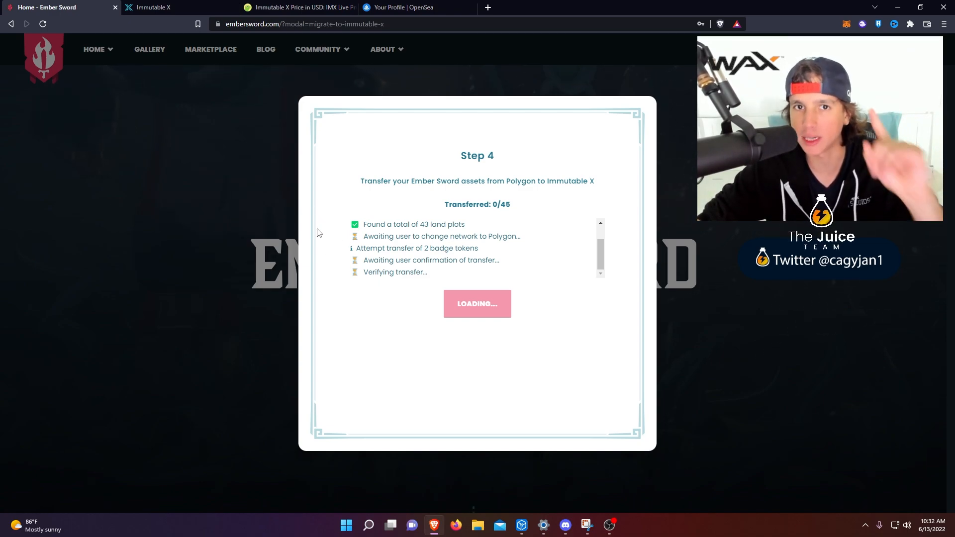
mouse_move(95, 119)
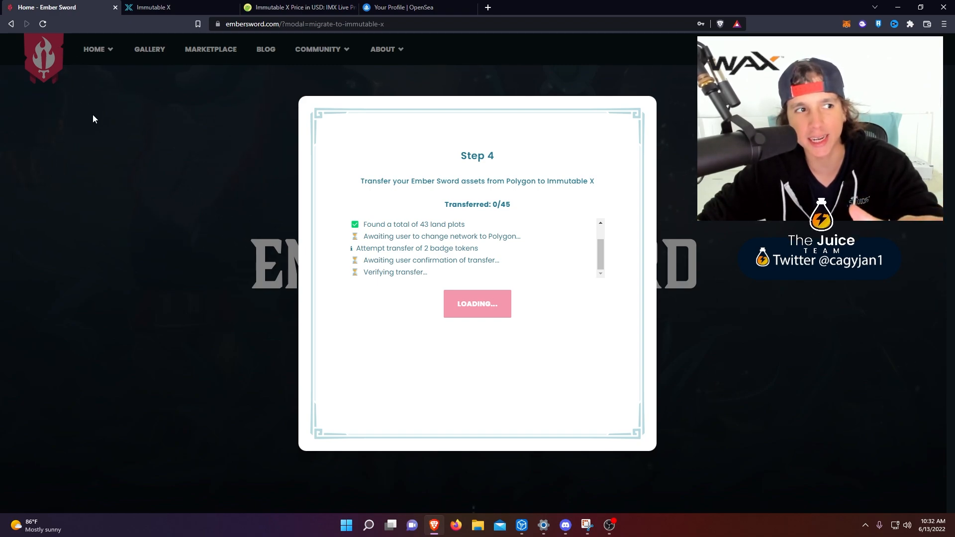
mouse_move(116, 154)
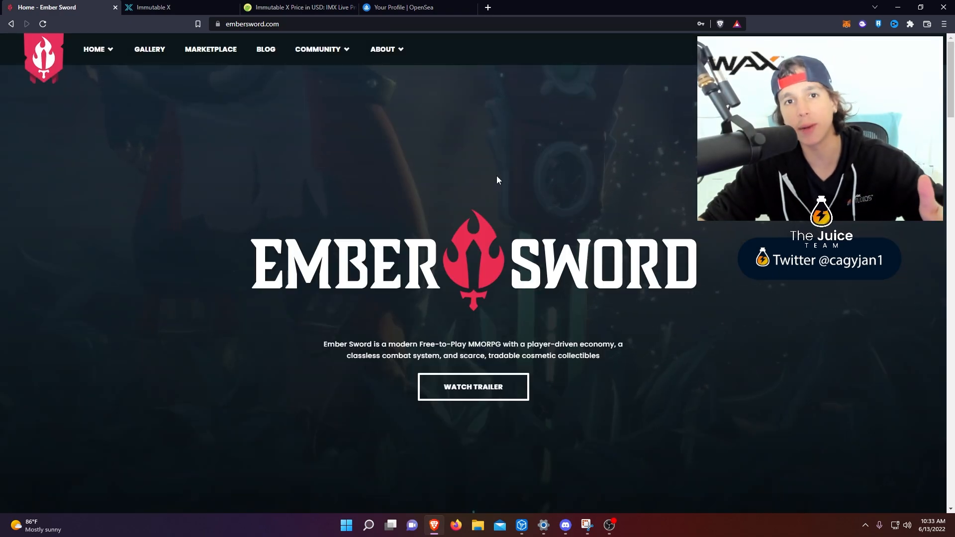
On the Immutable X tab, scroll through Ember Sword Land listings, then return to browsing NFTs
click(177, 8)
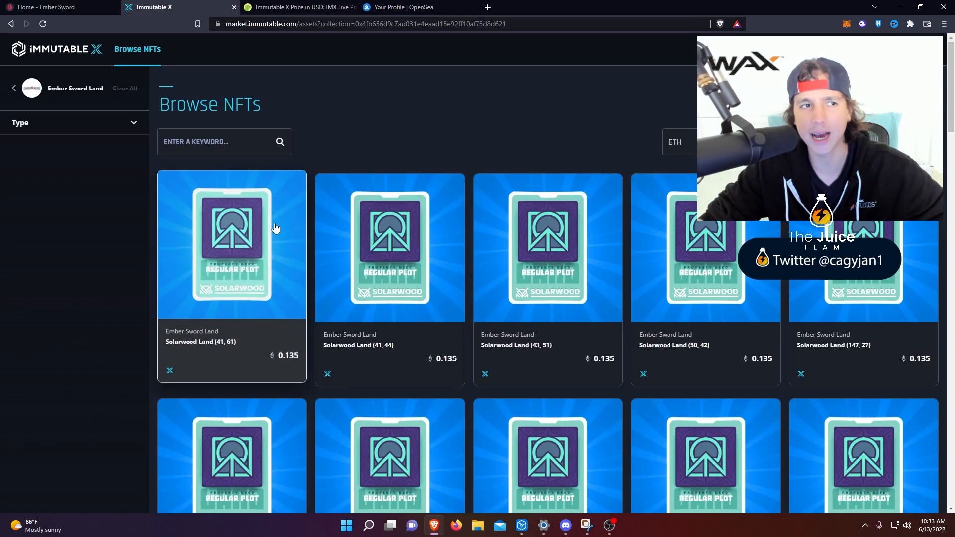
mouse_move(423, 109)
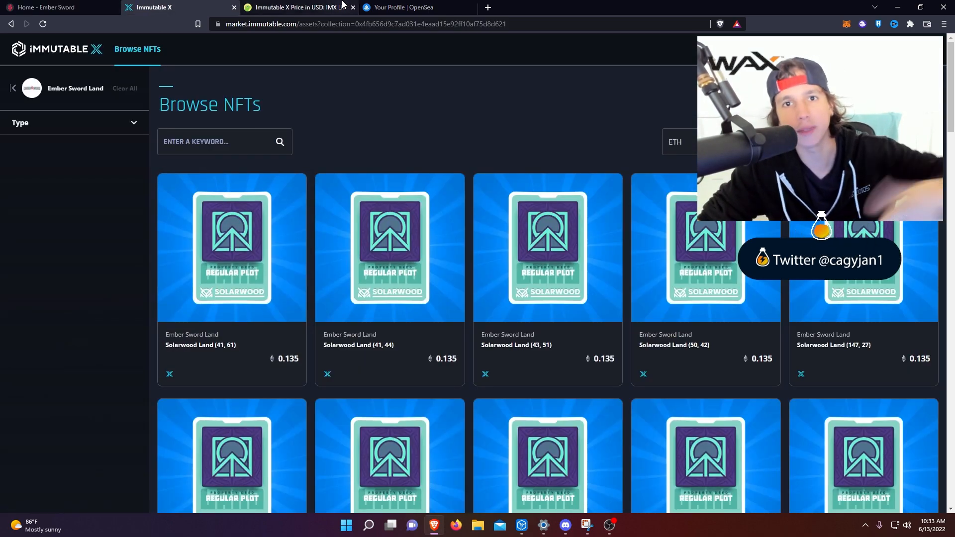
mouse_move(298, 8)
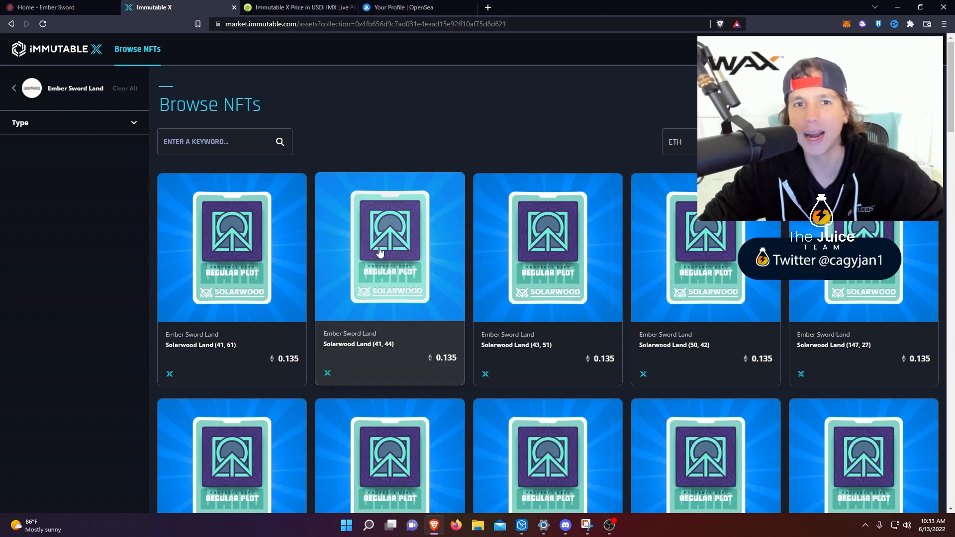
scroll(down, 3)
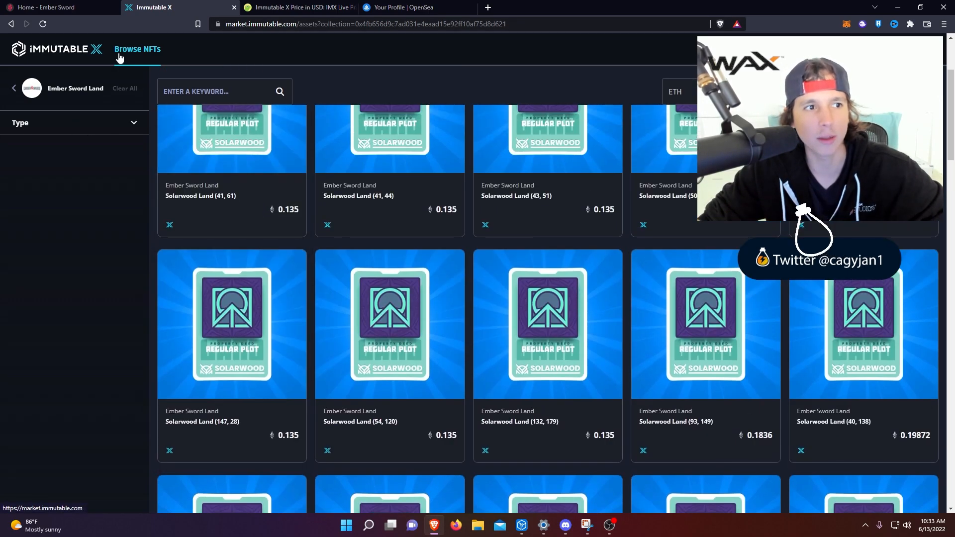
click(138, 49)
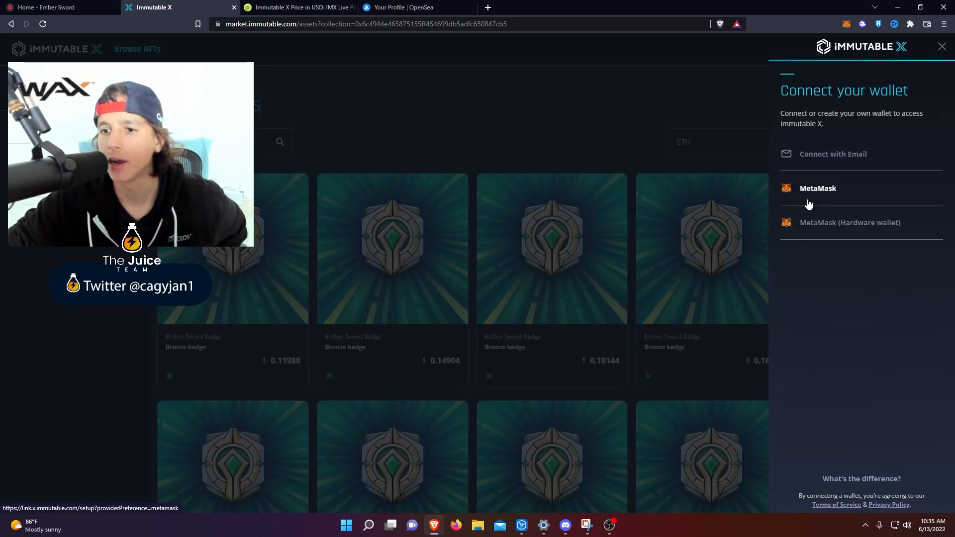
click(818, 188)
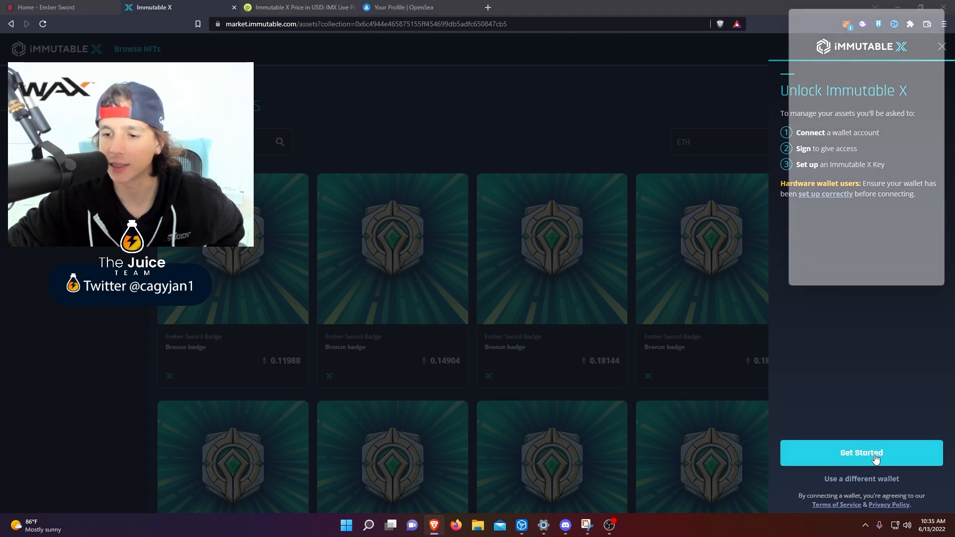
click(860, 453)
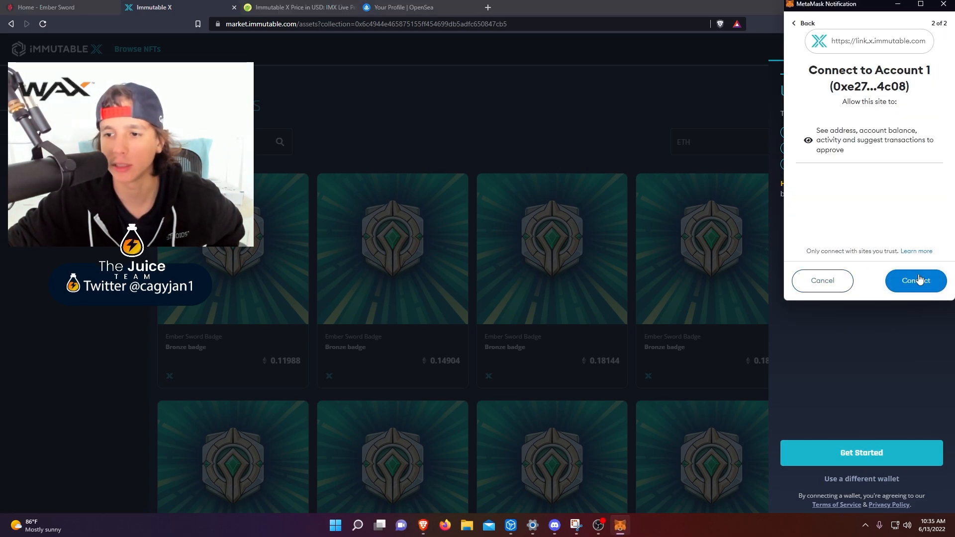
click(916, 280)
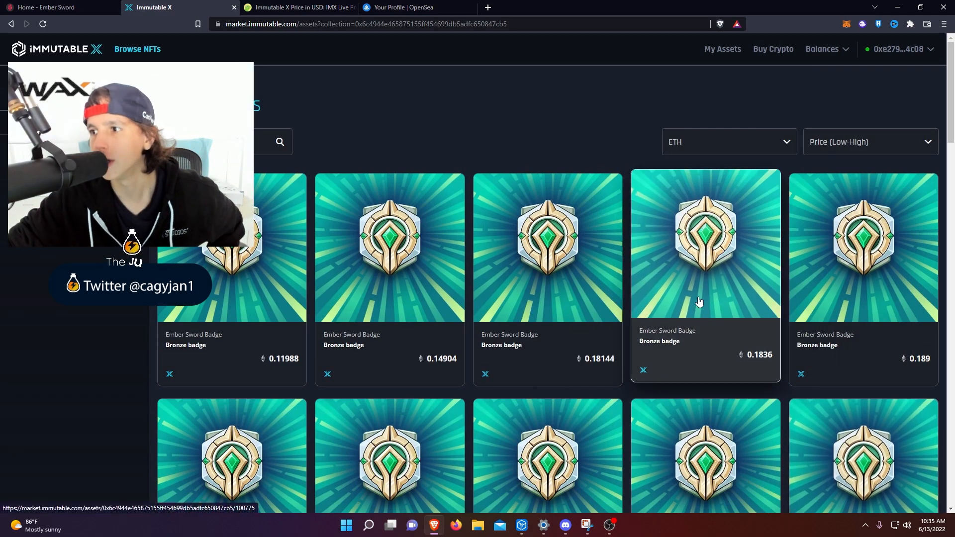
mouse_move(669, 265)
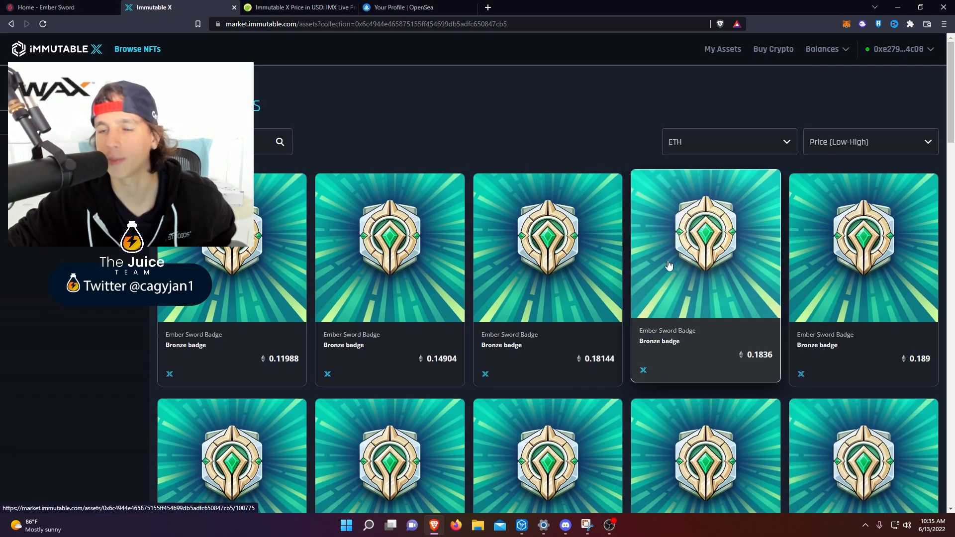
mouse_move(717, 35)
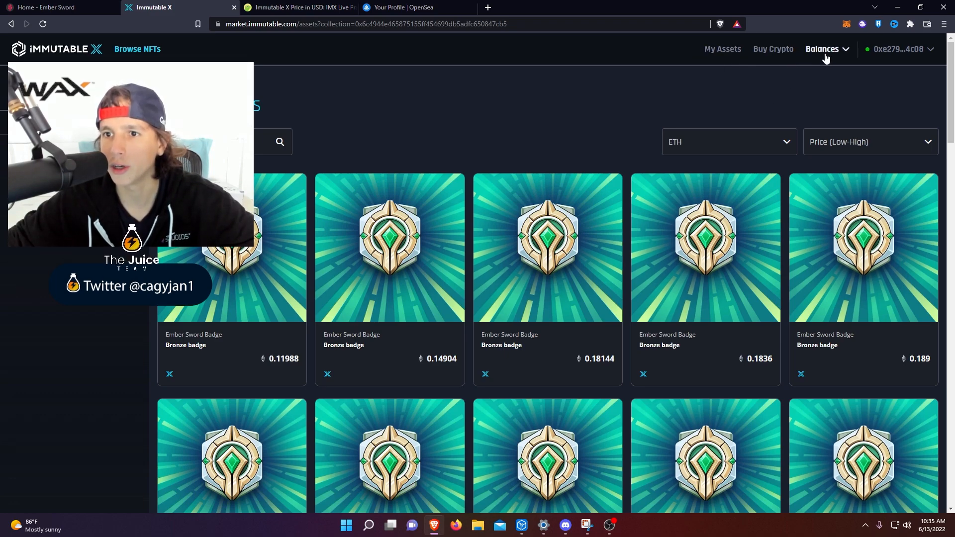
From Balances, deposit 0.005 ETH and send it to MetaMask for approval
click(825, 49)
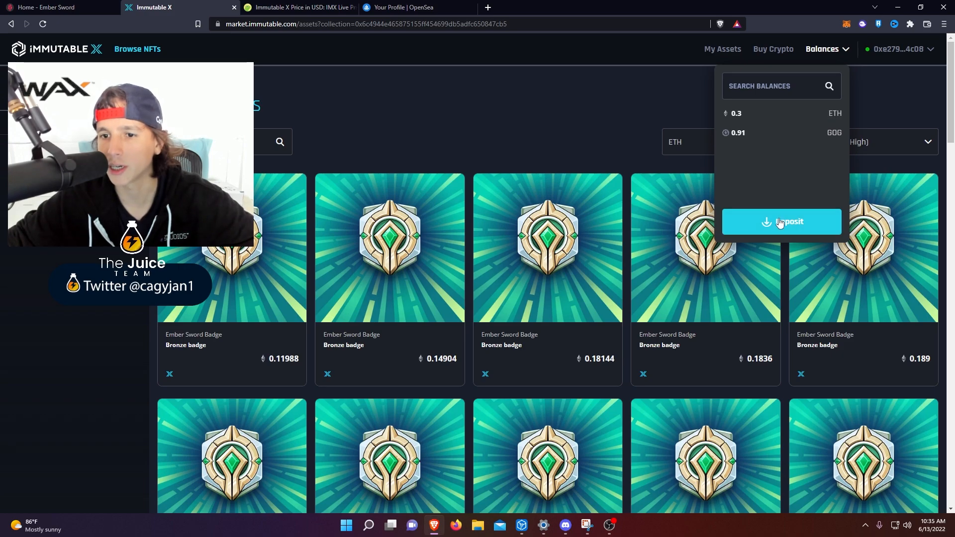
click(781, 222)
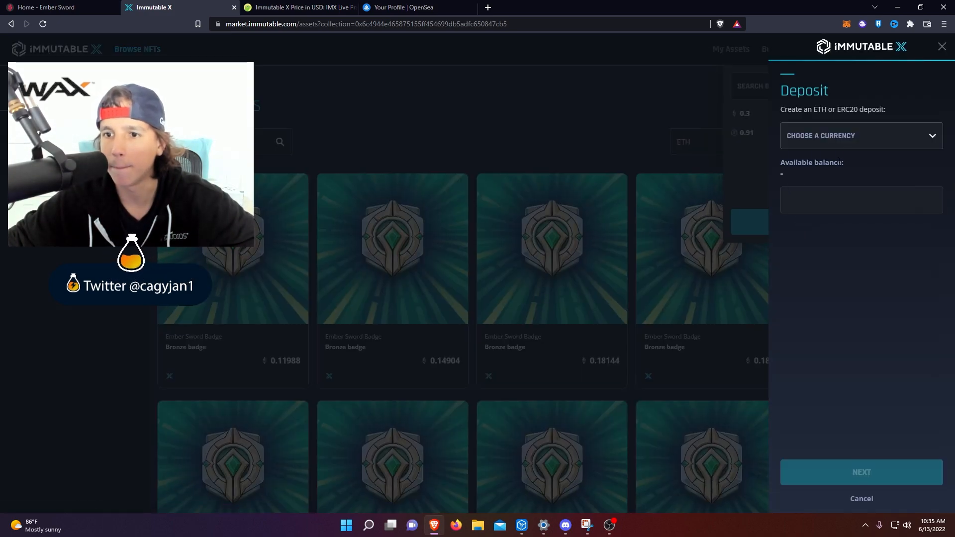
click(861, 135)
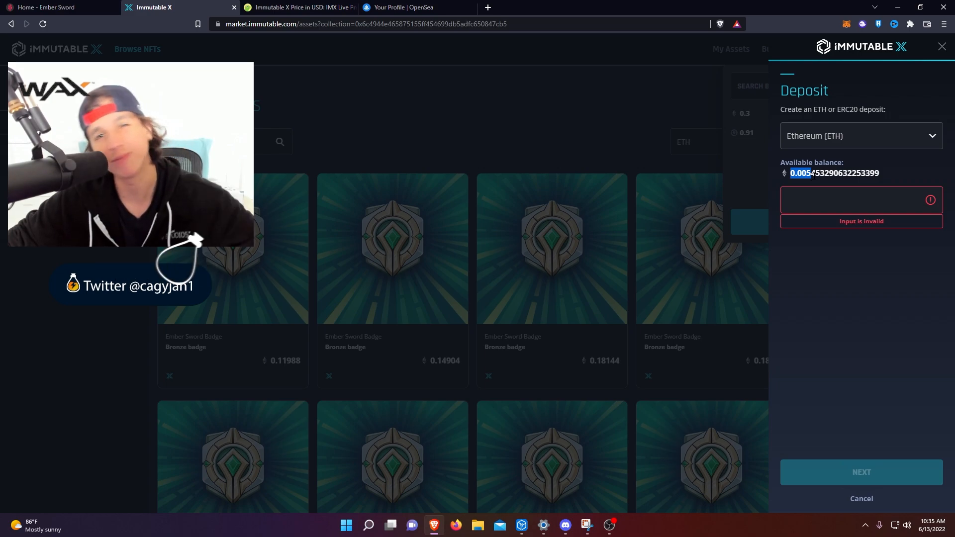
click(856, 200)
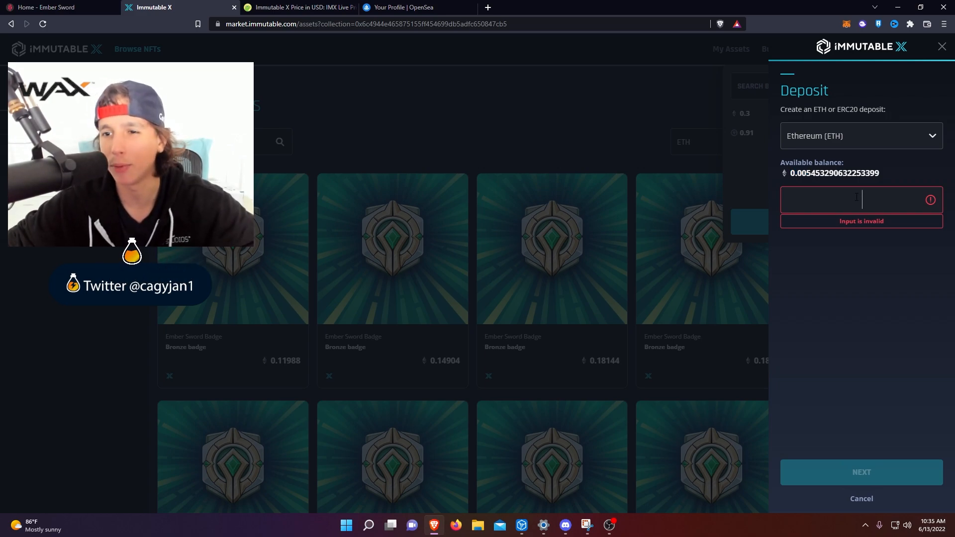
text(0.)
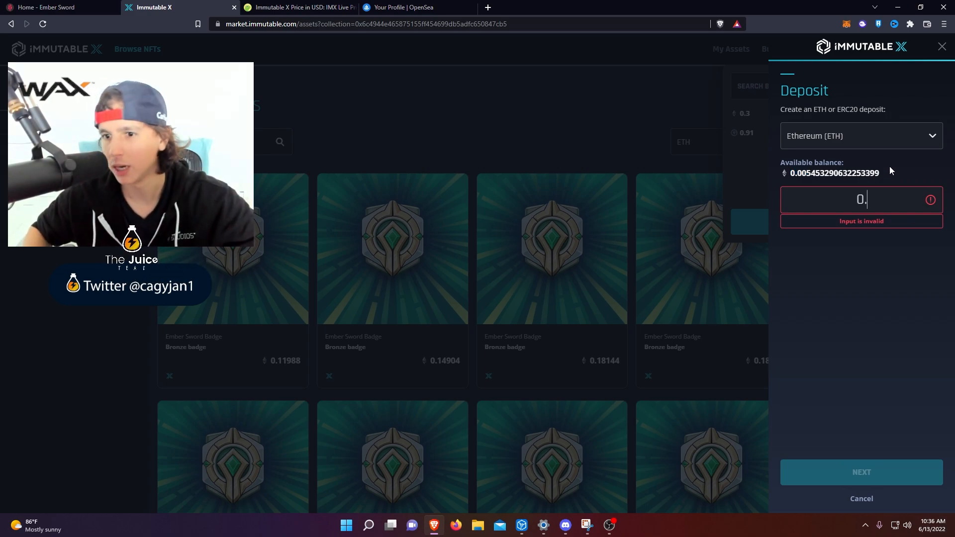
text(005)
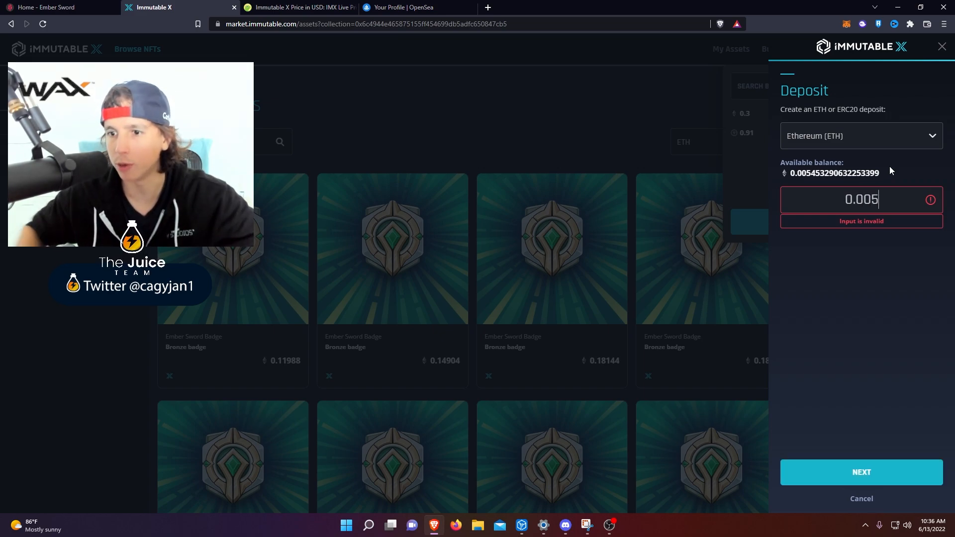
click(861, 473)
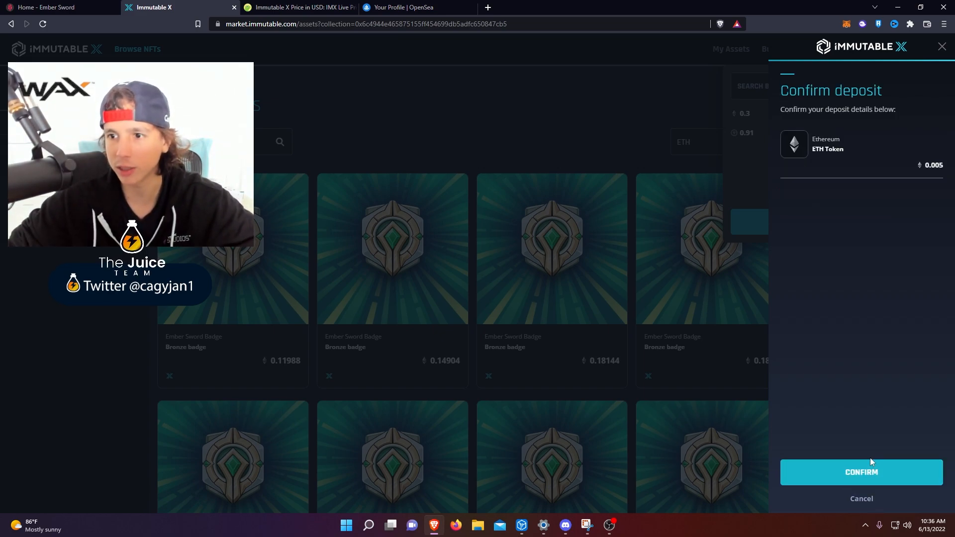
click(860, 472)
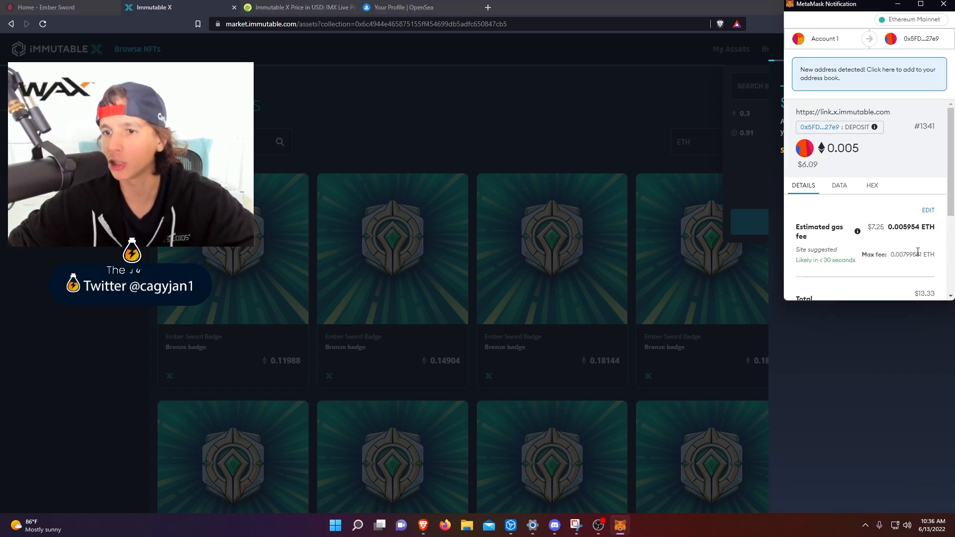
scroll(down, 3)
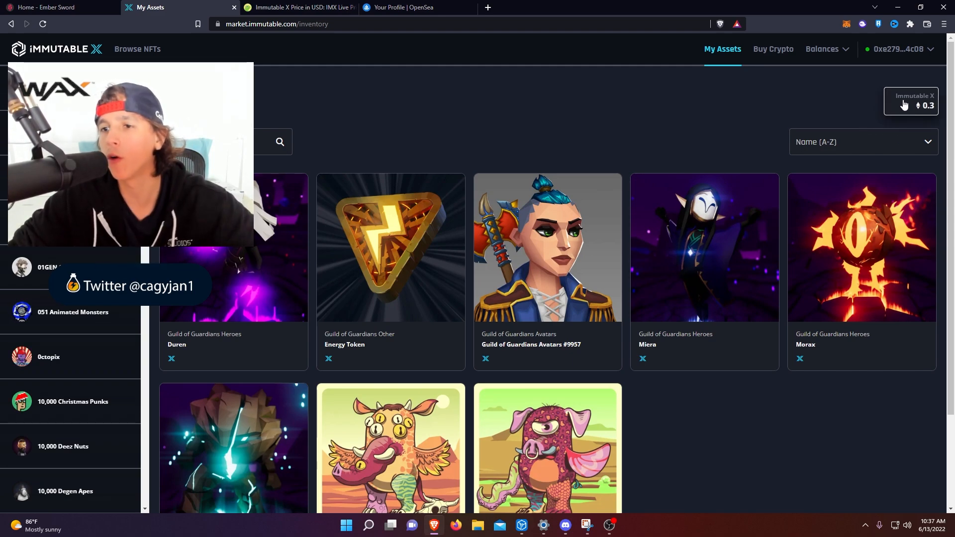
mouse_move(915, 107)
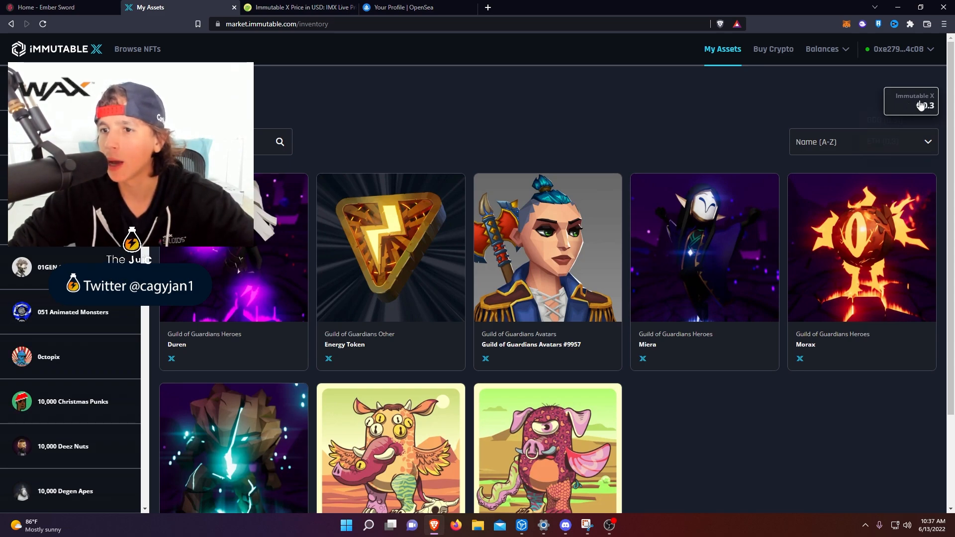
Open Prepare ETH for withdrawal from the 0.3 ETH Immutable X balance
click(910, 101)
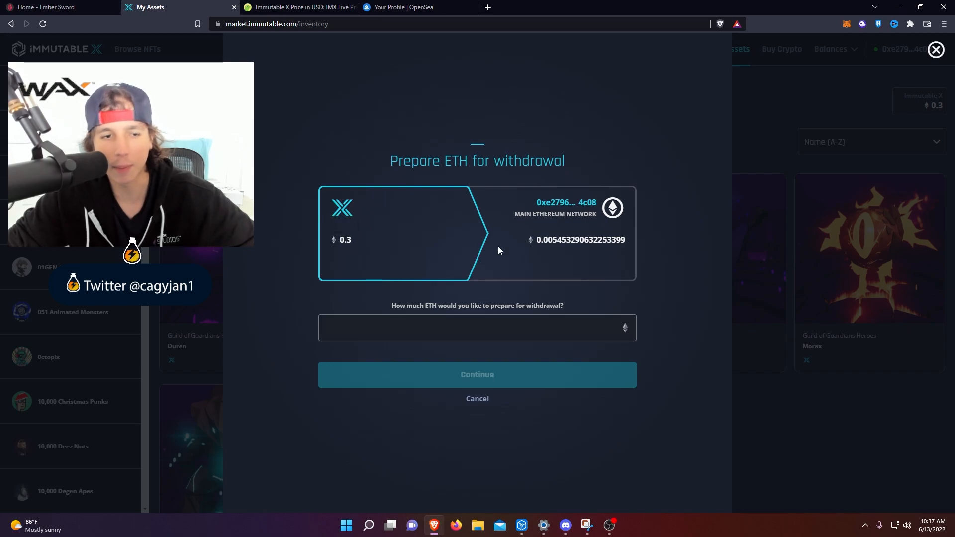
Prepare a 0.3 ETH withdrawal, then close the panel and cancel it
text(0.3)
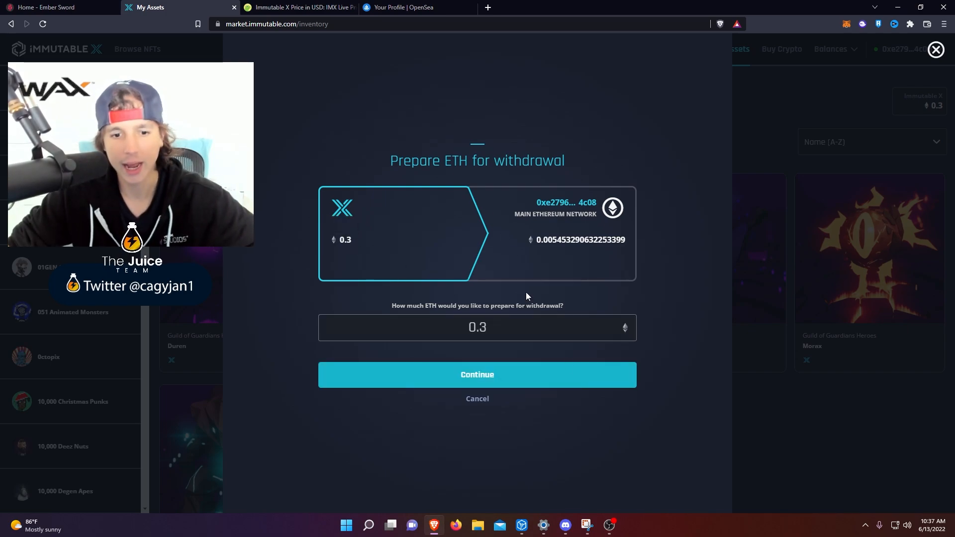
click(477, 375)
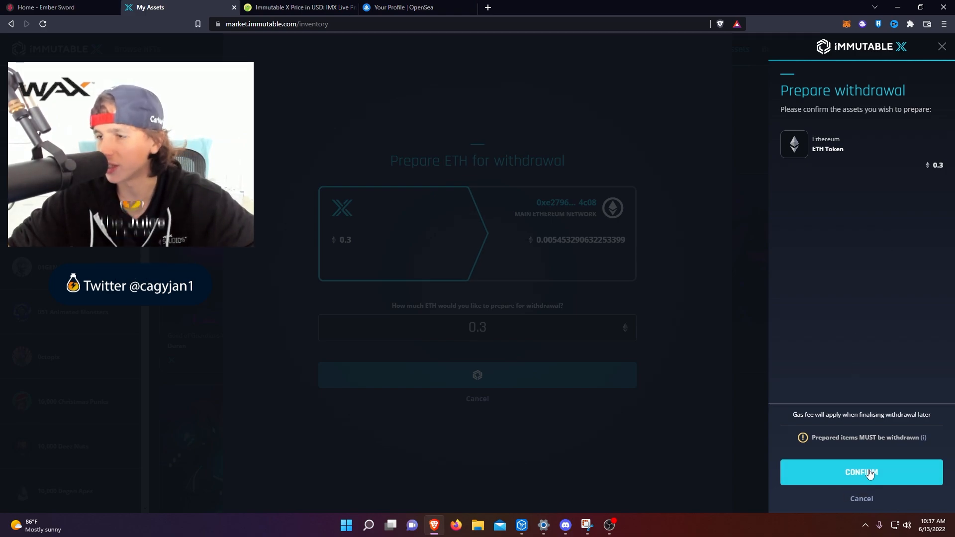
mouse_move(857, 337)
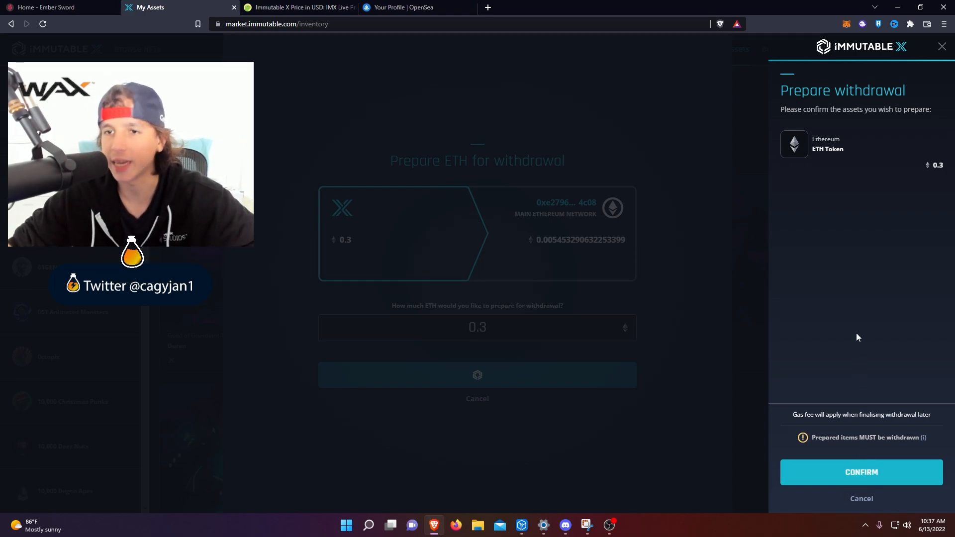
mouse_move(852, 309)
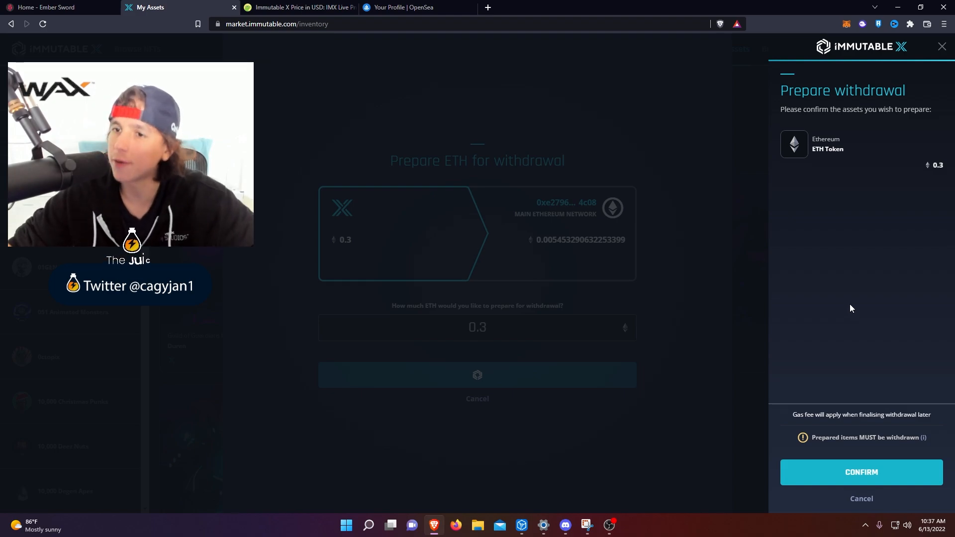
mouse_move(887, 104)
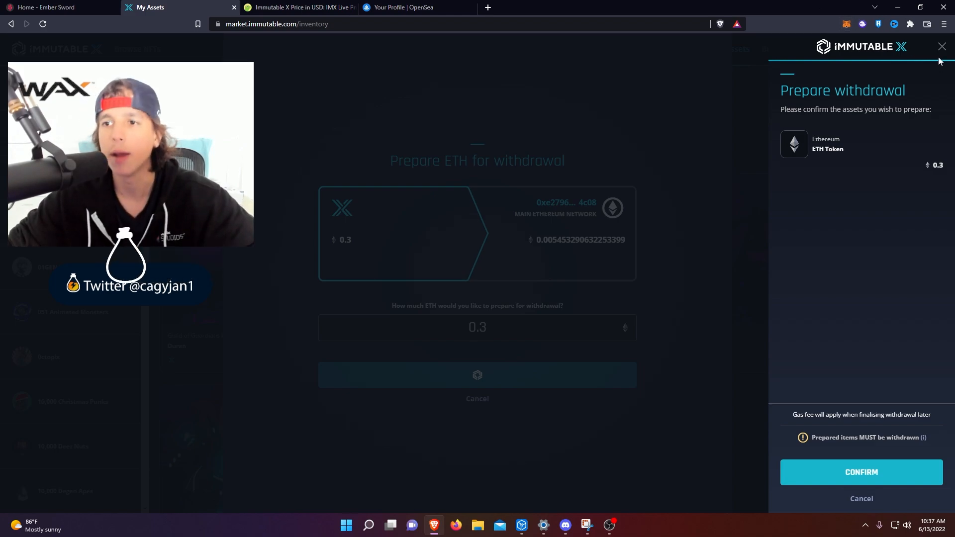
click(942, 46)
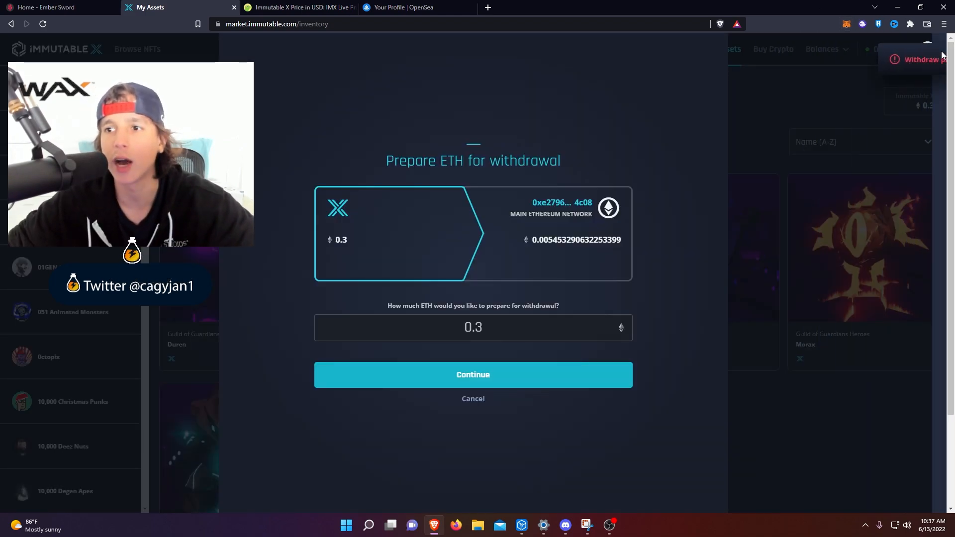
click(473, 398)
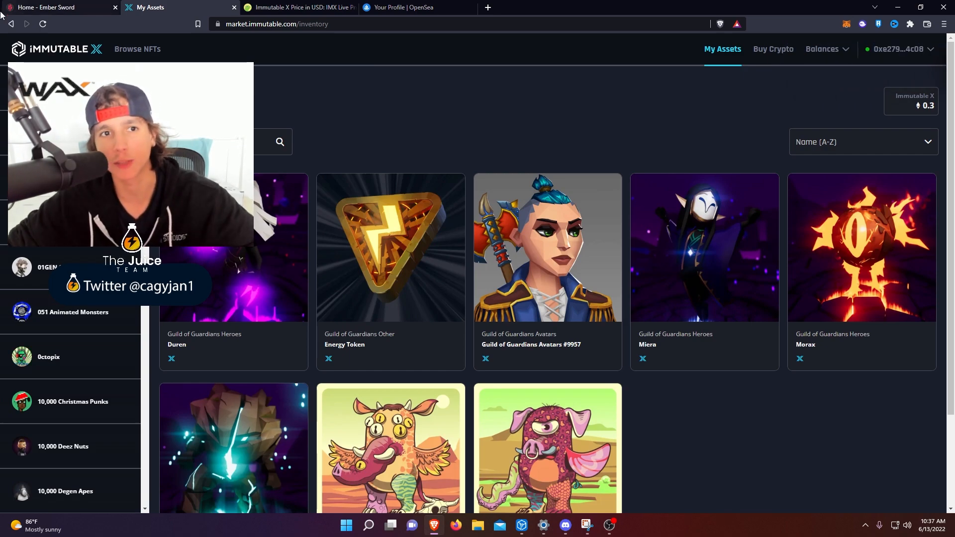